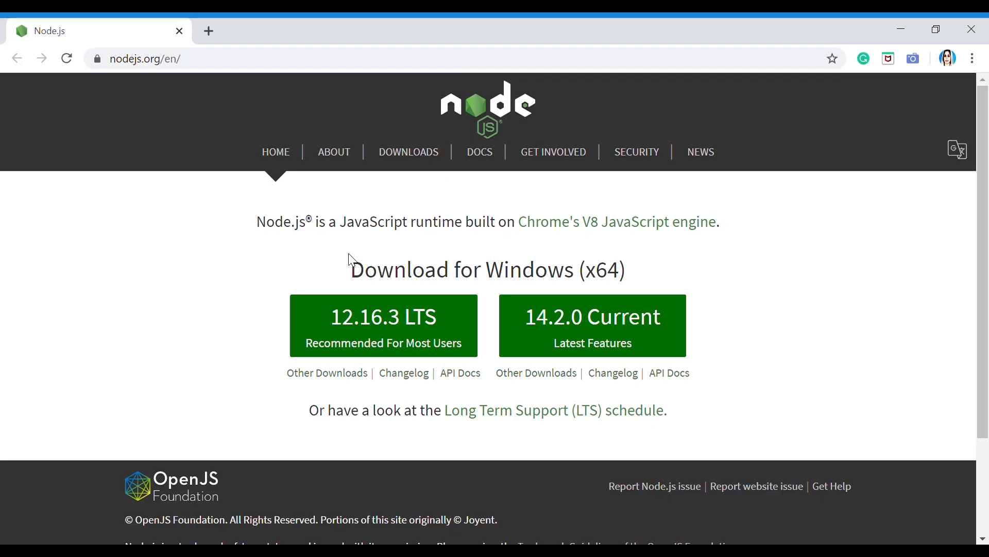
mouse_move(243, 173)
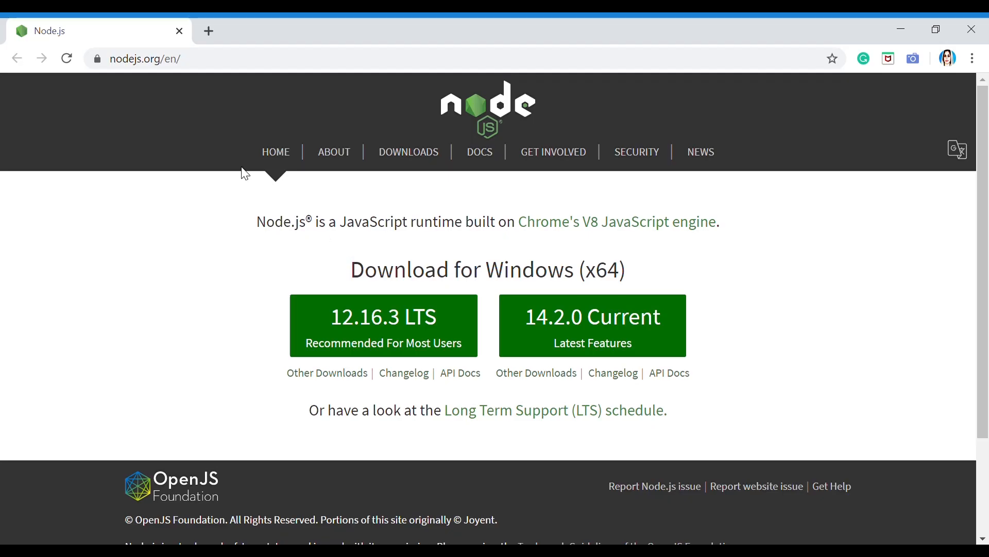
mouse_move(262, 98)
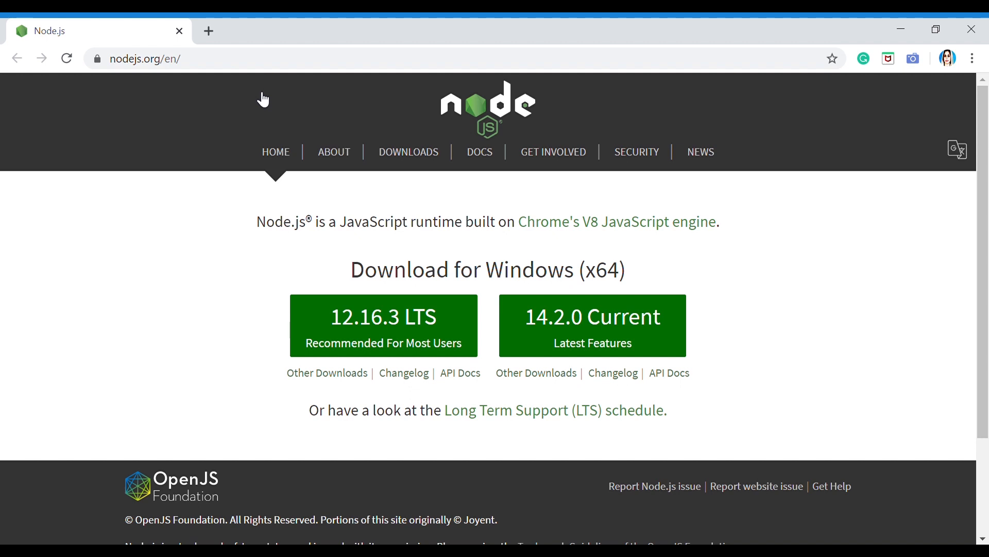
mouse_move(213, 186)
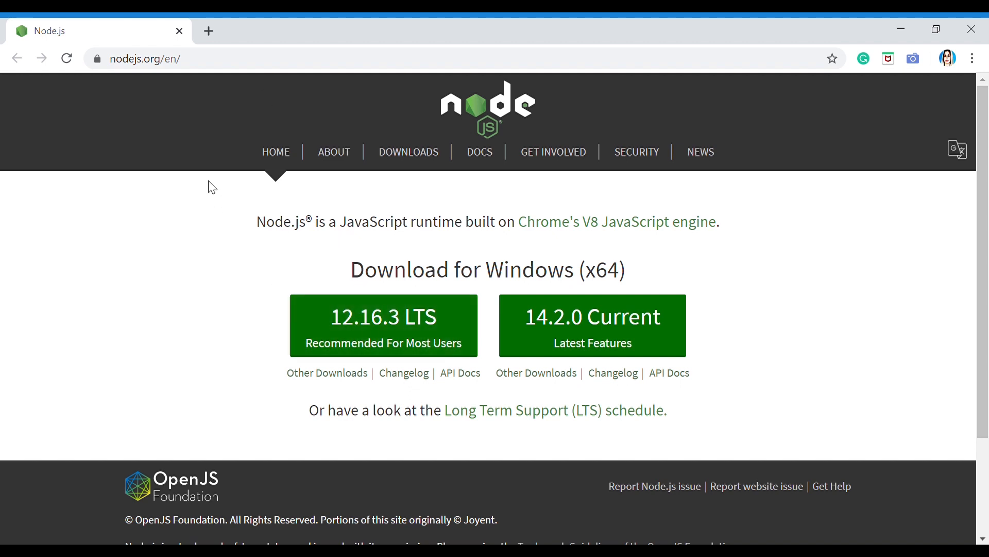
mouse_move(406, 334)
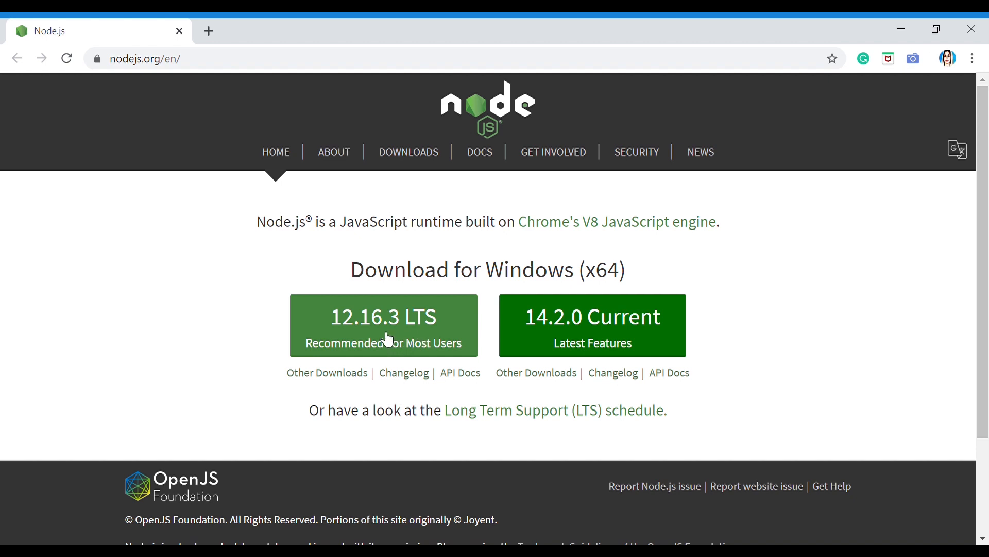
Download the recommended Node.js 12.16.3 LTS Windows installer from nodejs.org.
click(383, 324)
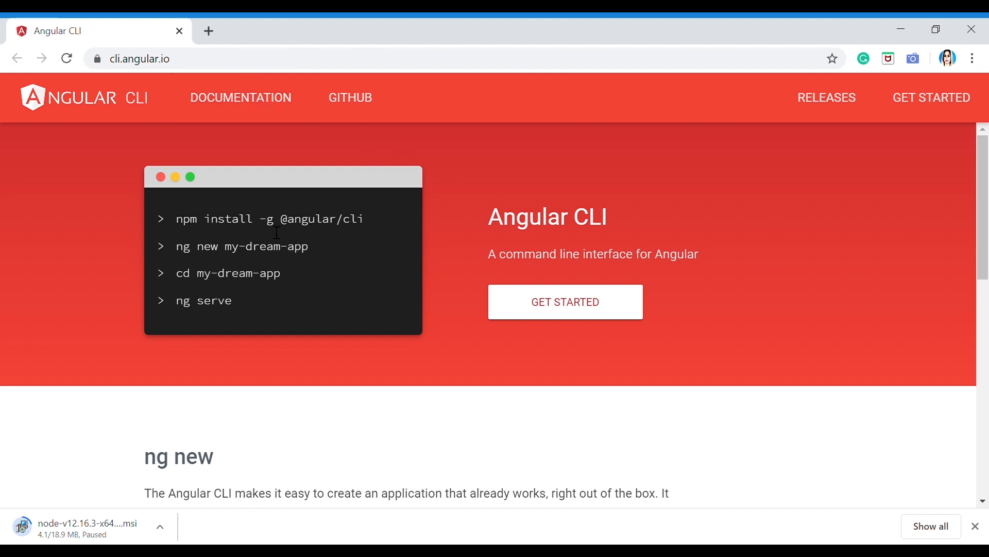
triple_click(269, 219)
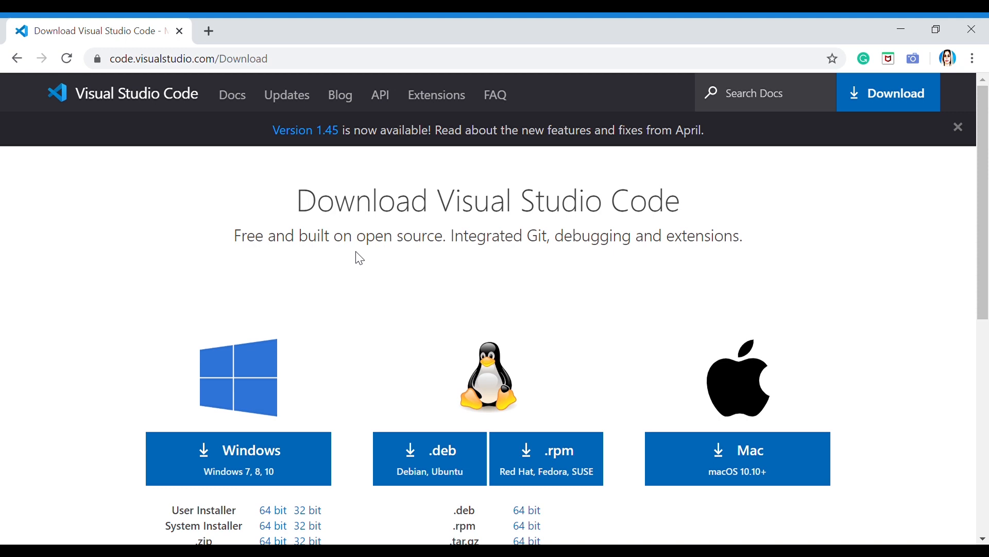
mouse_move(295, 207)
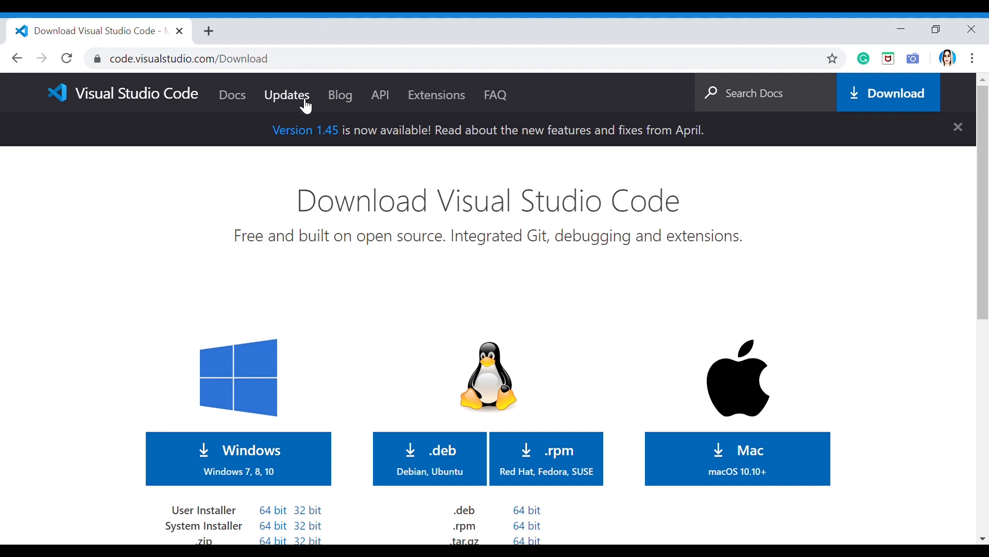
mouse_move(322, 237)
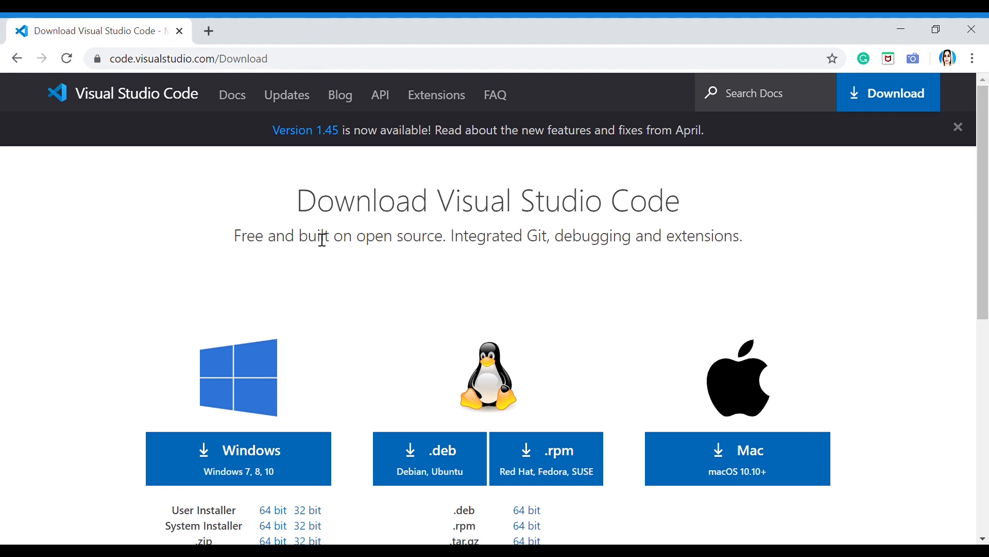
mouse_move(245, 77)
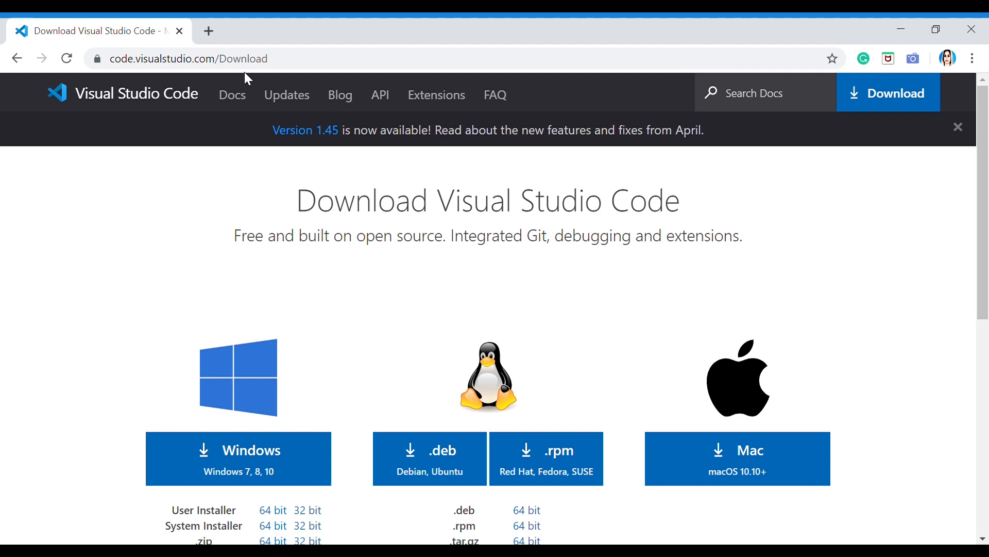
mouse_move(219, 147)
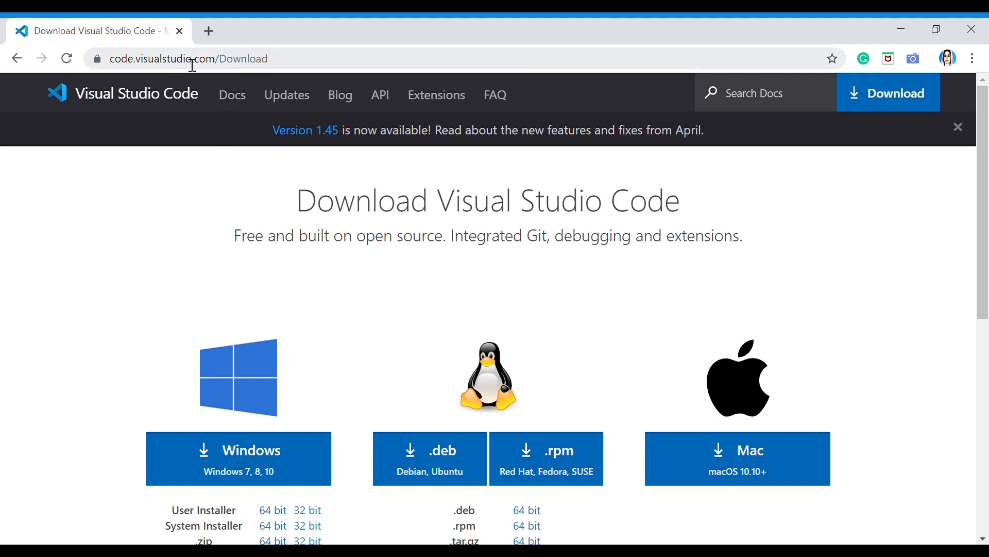
mouse_move(876, 93)
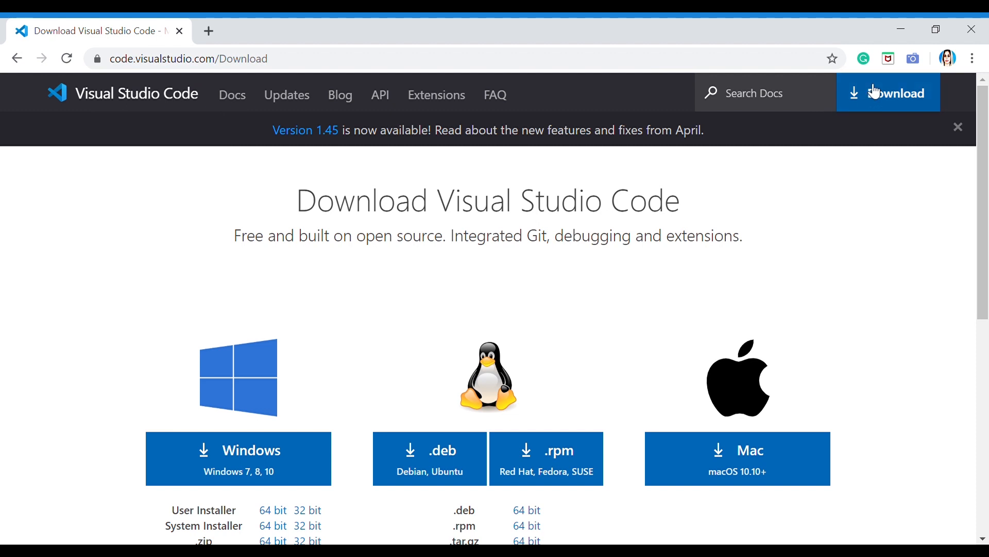
Scroll the VS Code download page down to the Windows User Installer 64 bit link.
scroll(down, 3)
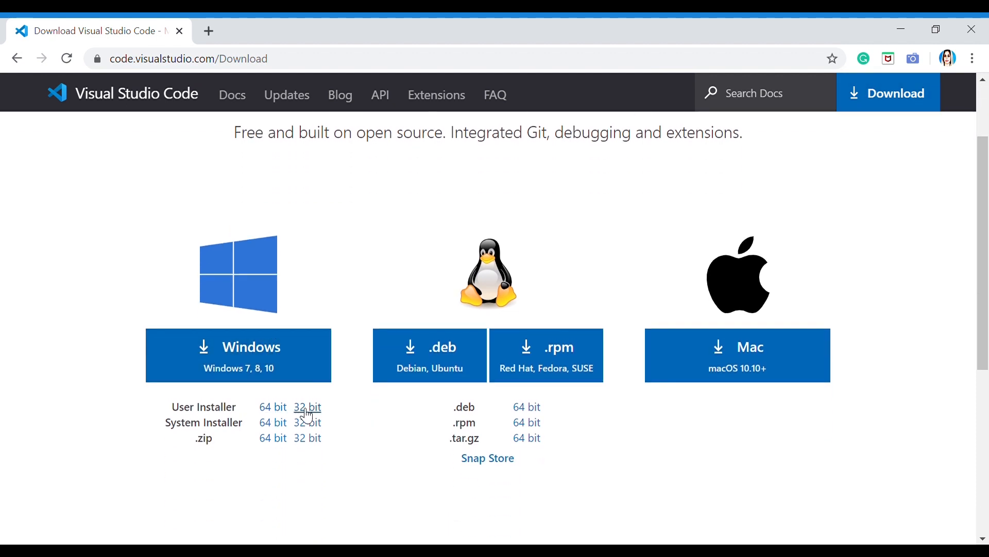
mouse_move(250, 324)
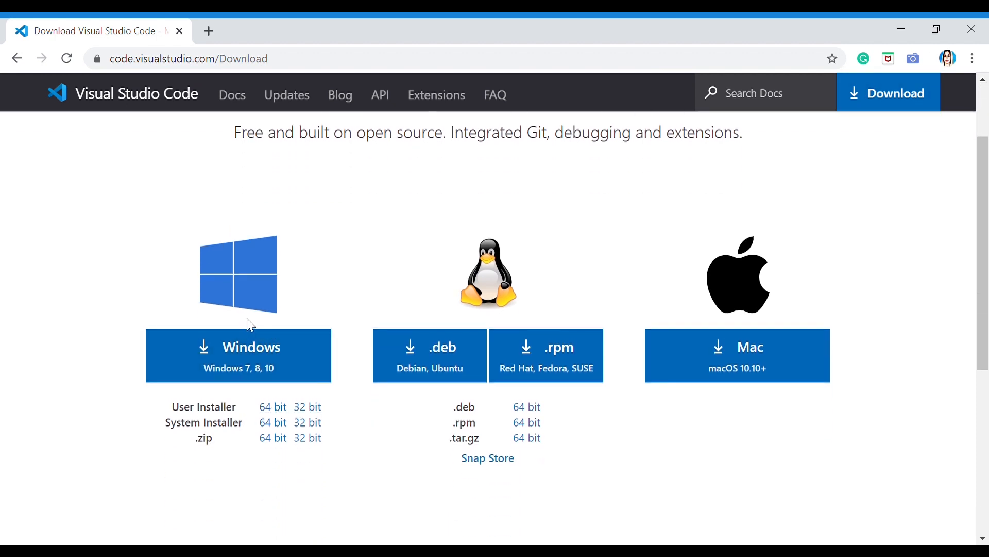
mouse_move(273, 407)
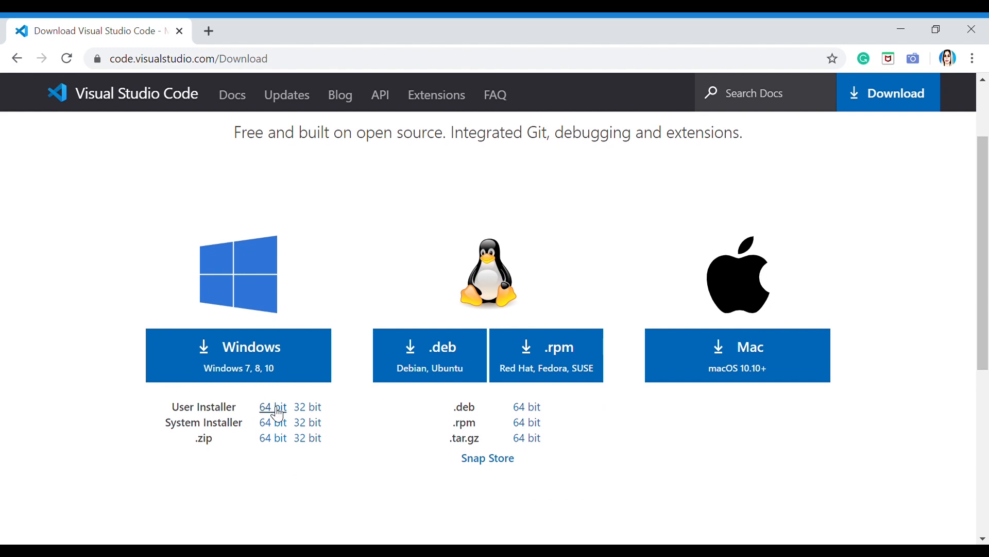
mouse_move(354, 279)
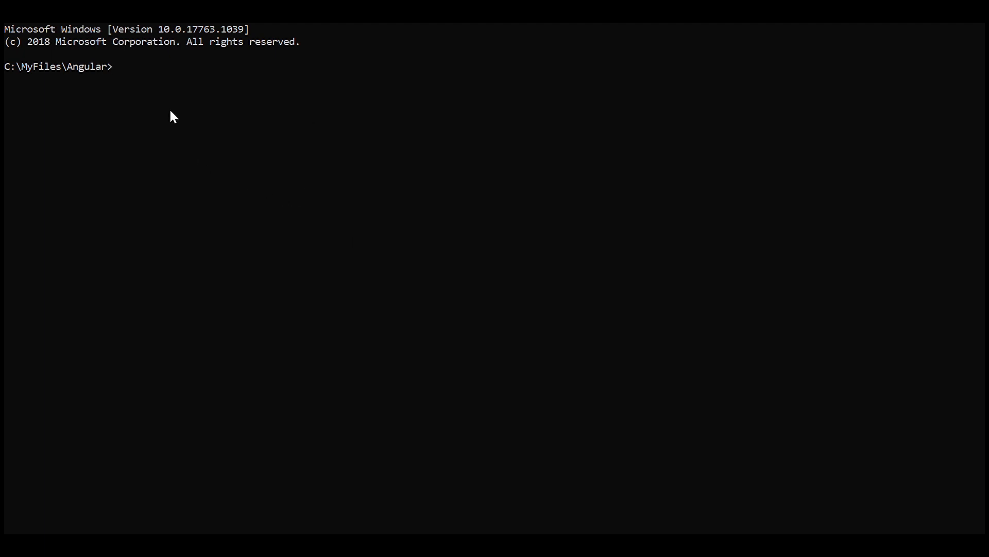
Run 'ng new my-app' in Command Prompt to create the Angular project.
text(ng)
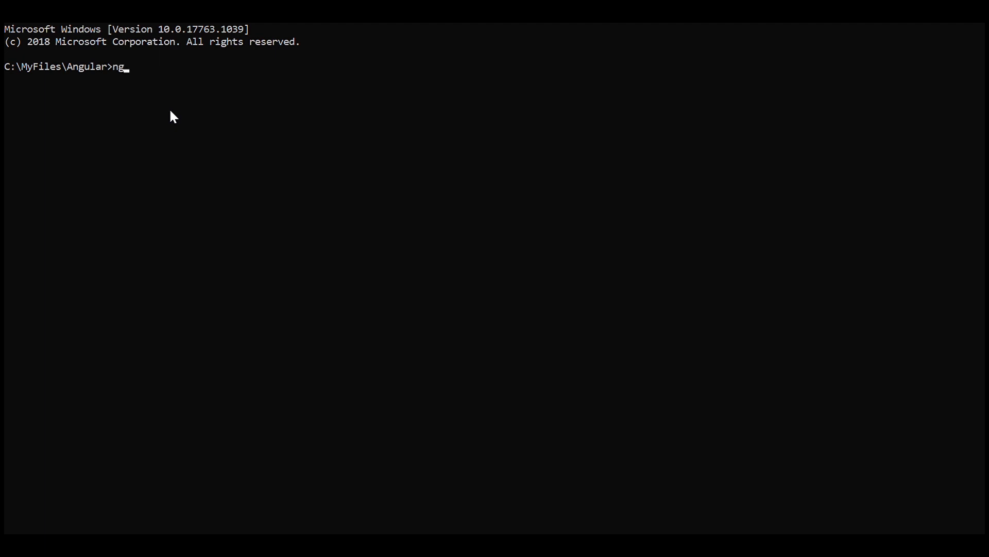
text(new)
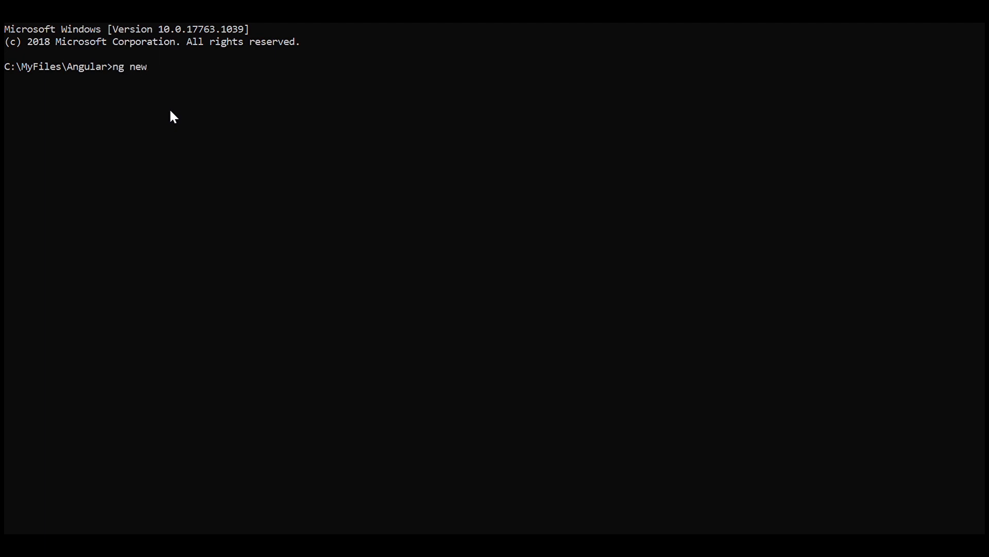
text(" ")
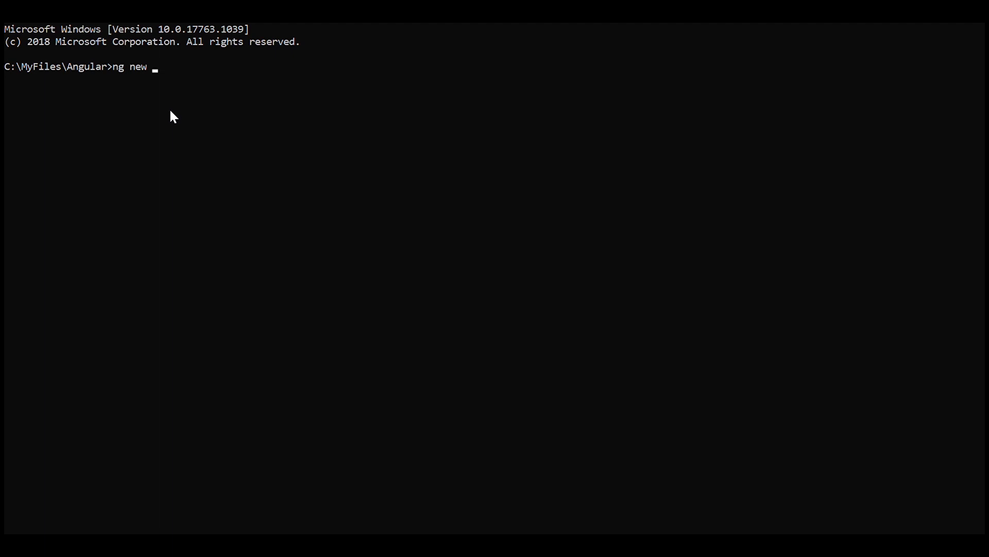
text(m)
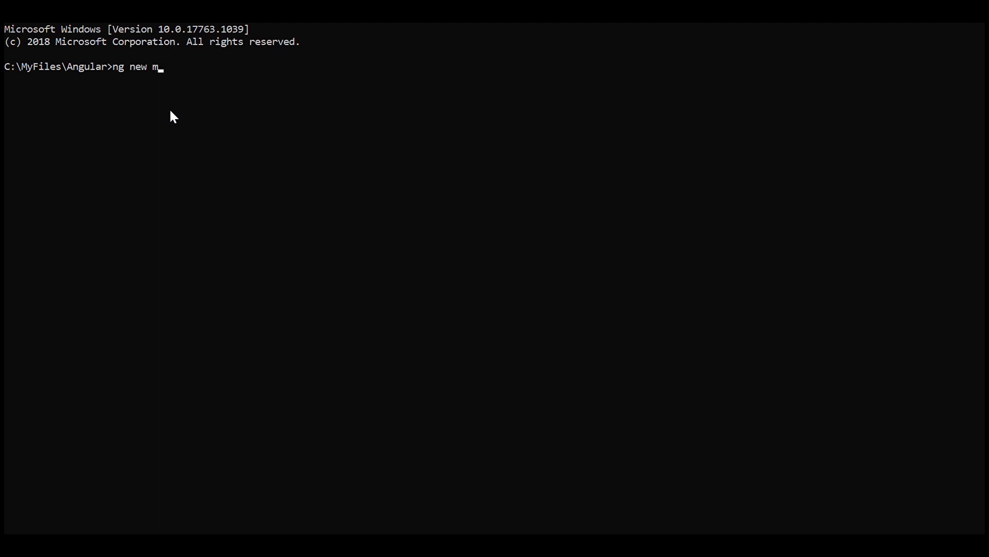
text(y-app)
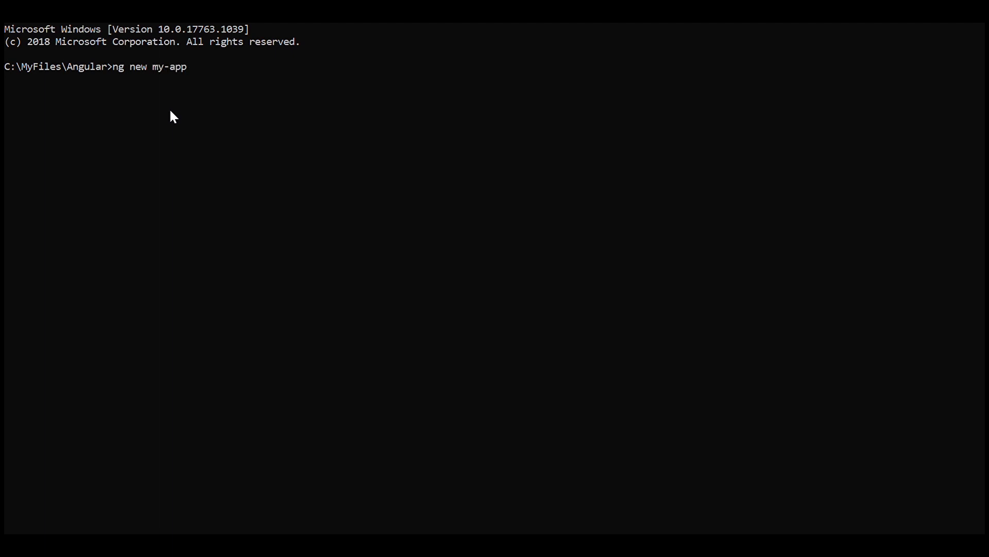
key(Enter)
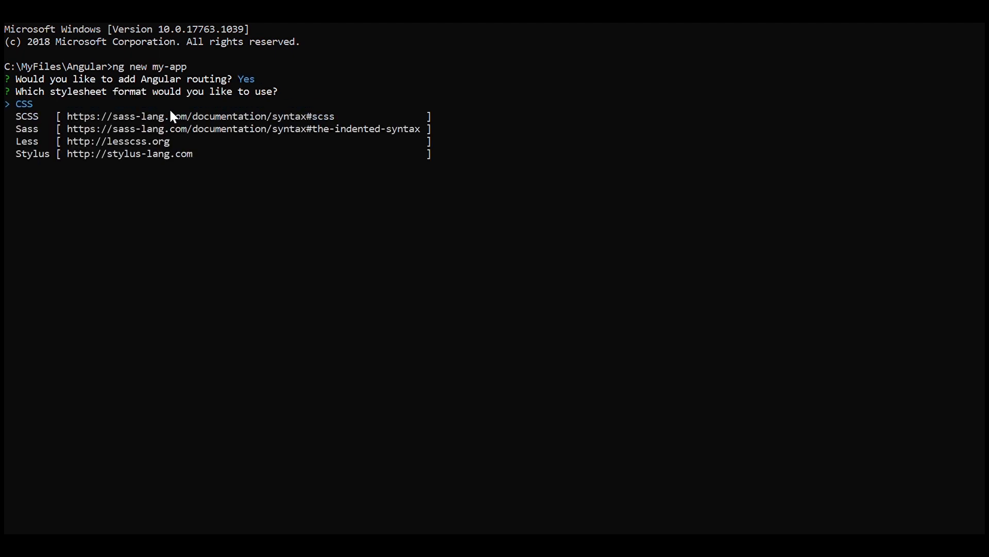
Answer the CLI prompts with Angular routing enabled and SCSS as the stylesheet format.
key(Down)
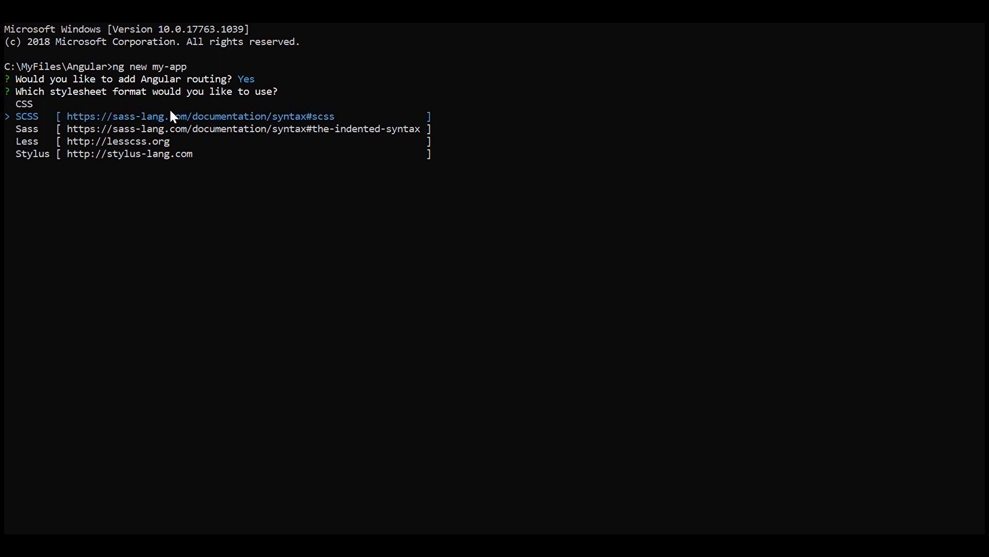
key(Enter)
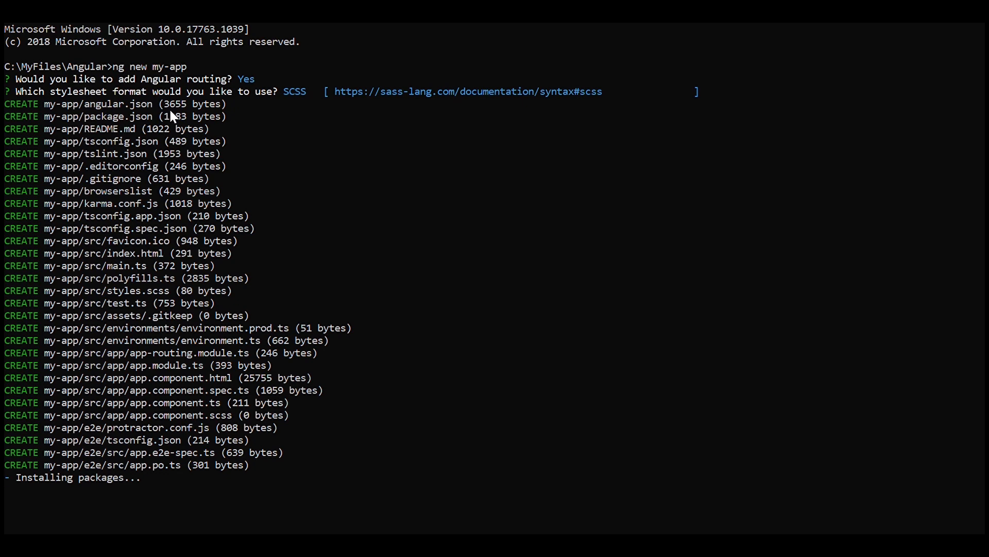
mouse_move(831, 111)
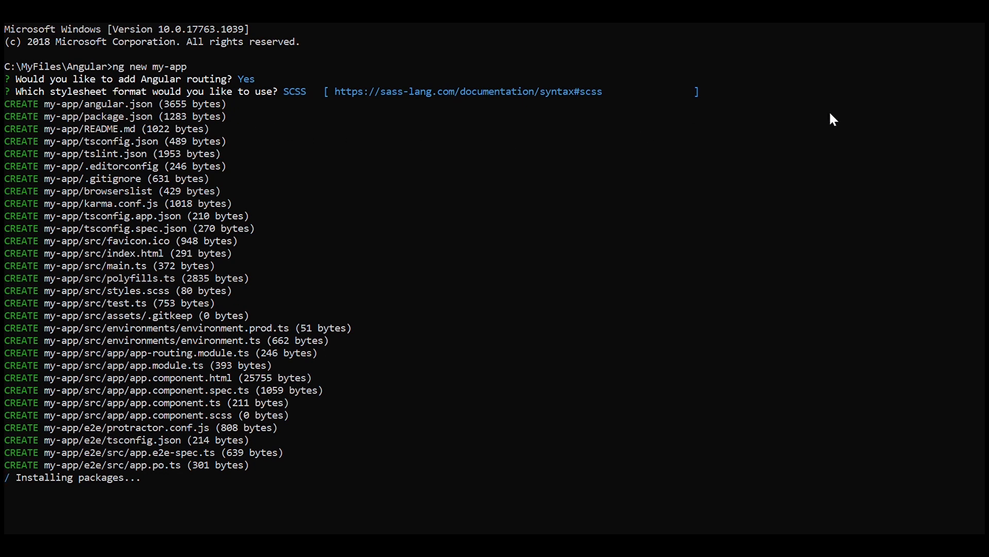
mouse_move(915, 108)
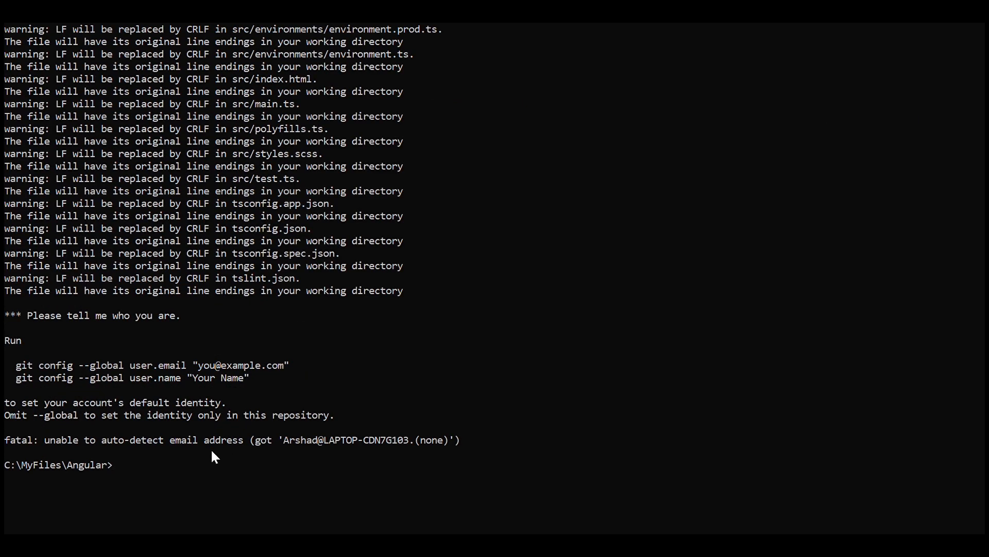
Change into the my-app folder and launch VS Code there with 'code .'.
text(cd my-app)
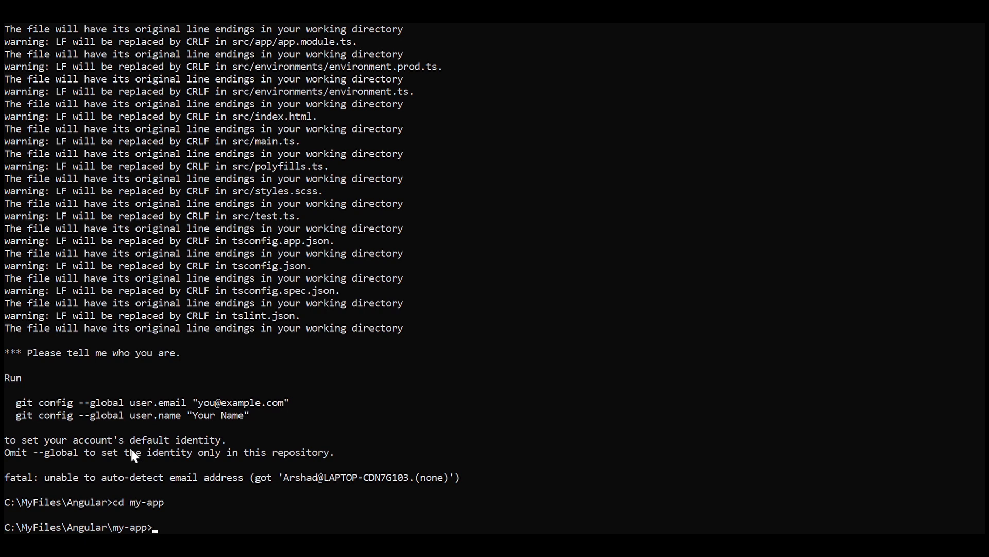
mouse_move(344, 471)
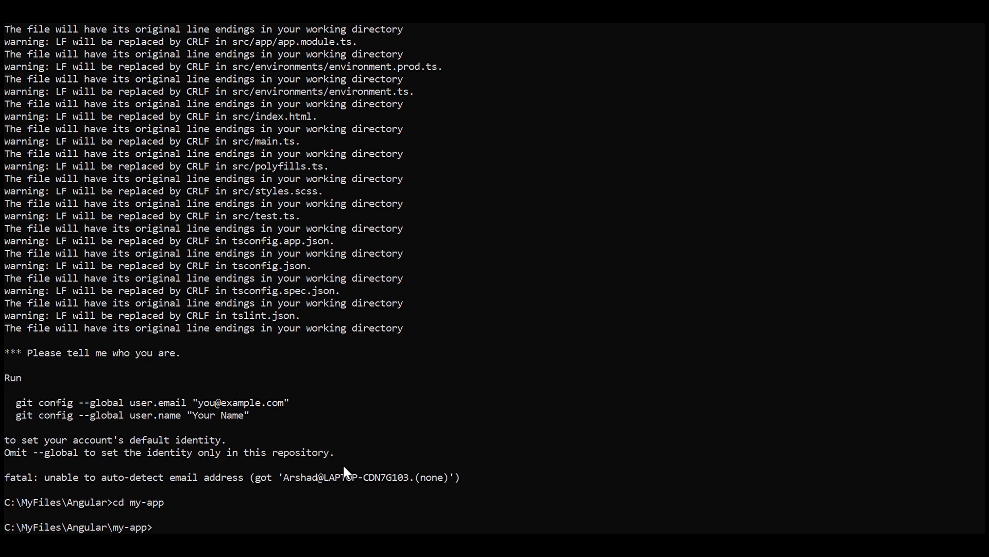
text(c)
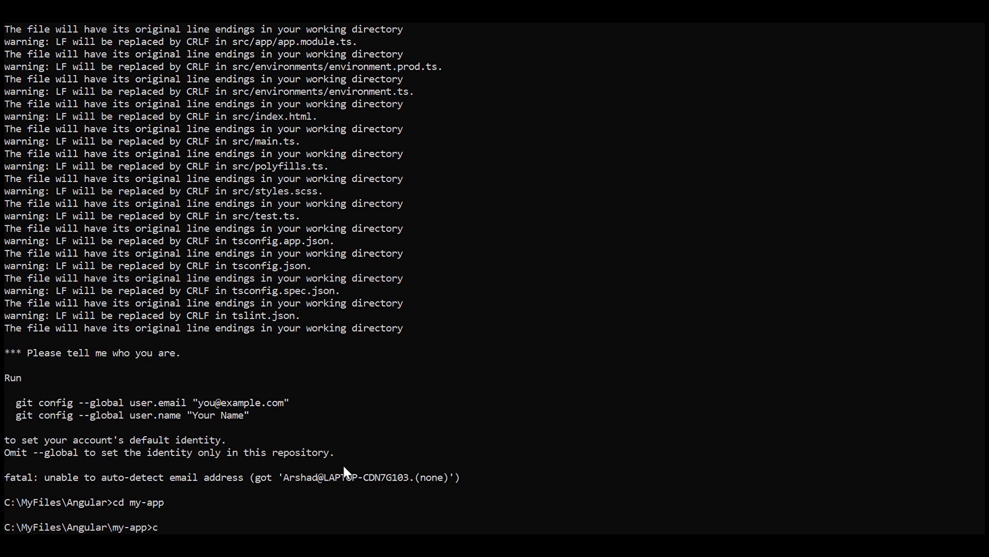
text(ode .)
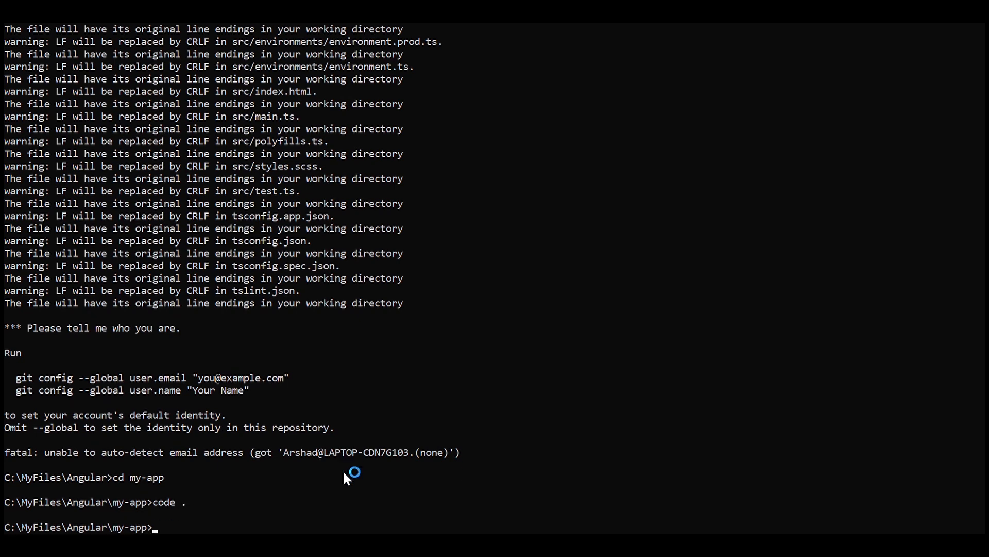
mouse_move(627, 245)
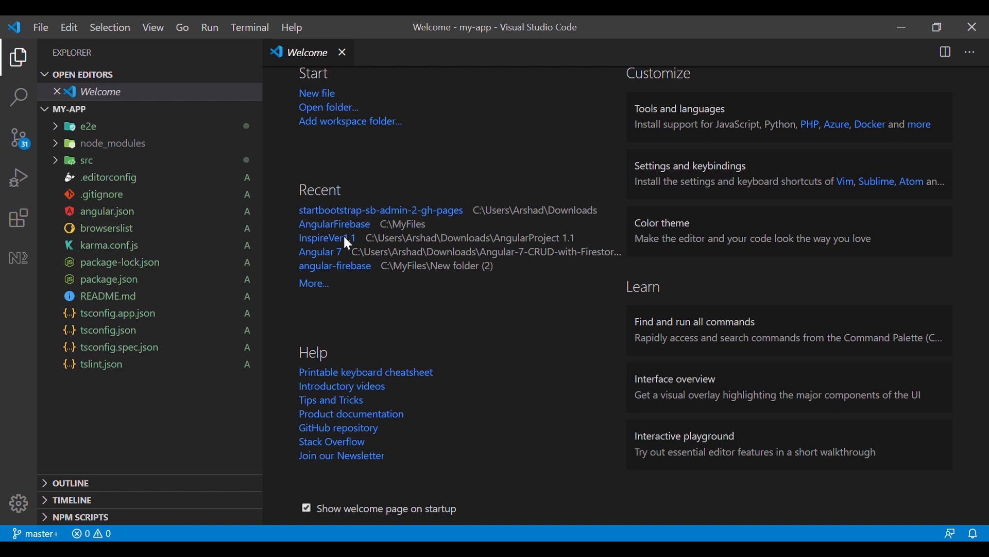
mouse_move(290, 210)
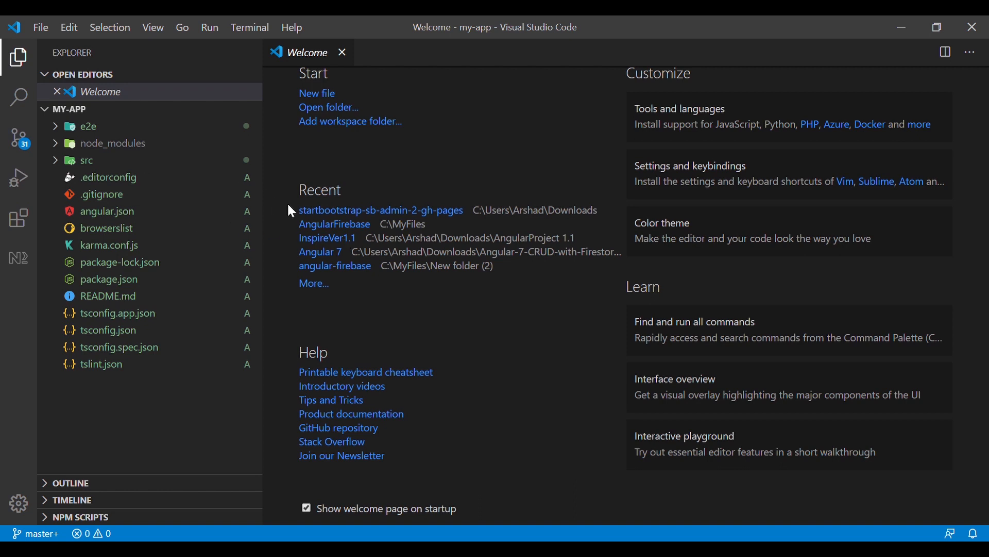
mouse_move(55, 165)
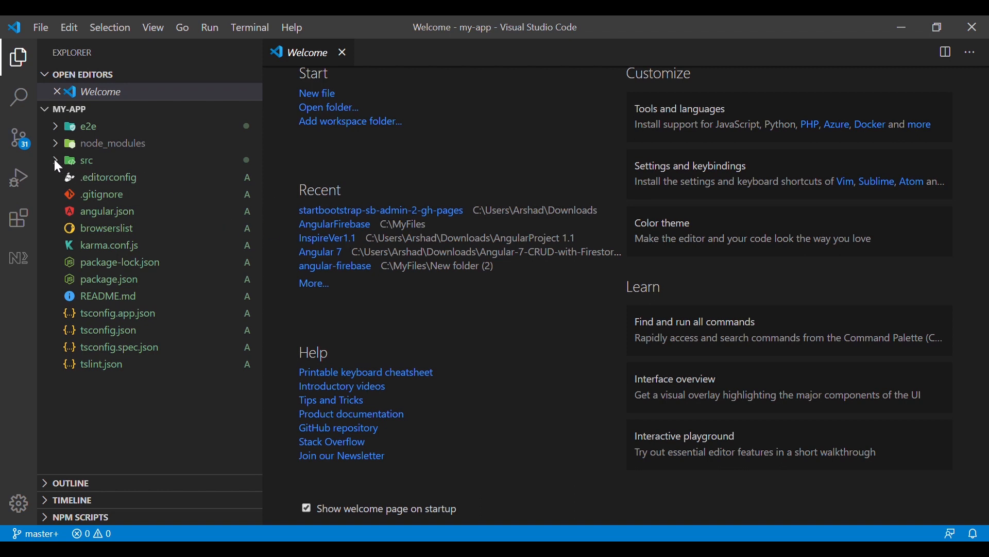
mouse_move(74, 19)
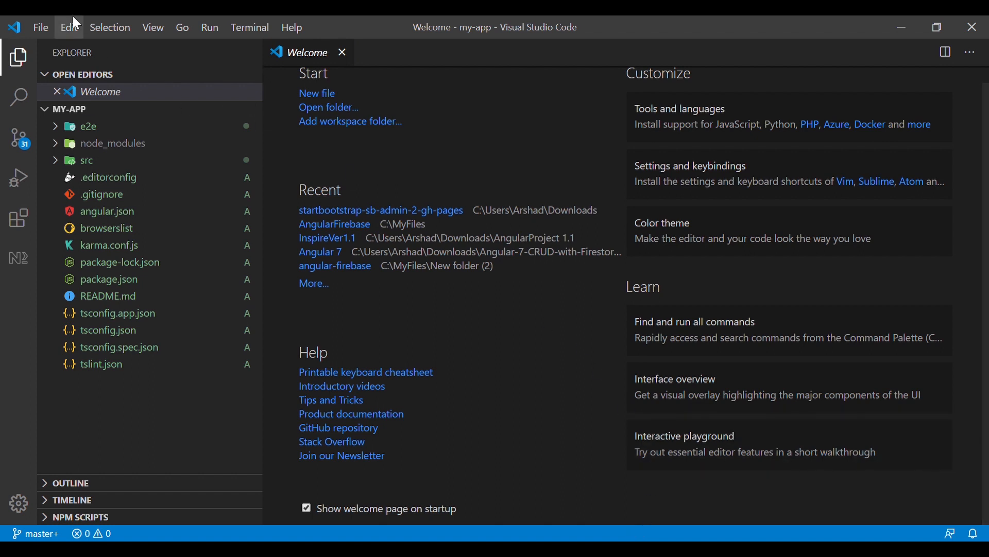
Open the integrated PowerShell terminal from the View menu in the my-app project.
click(152, 27)
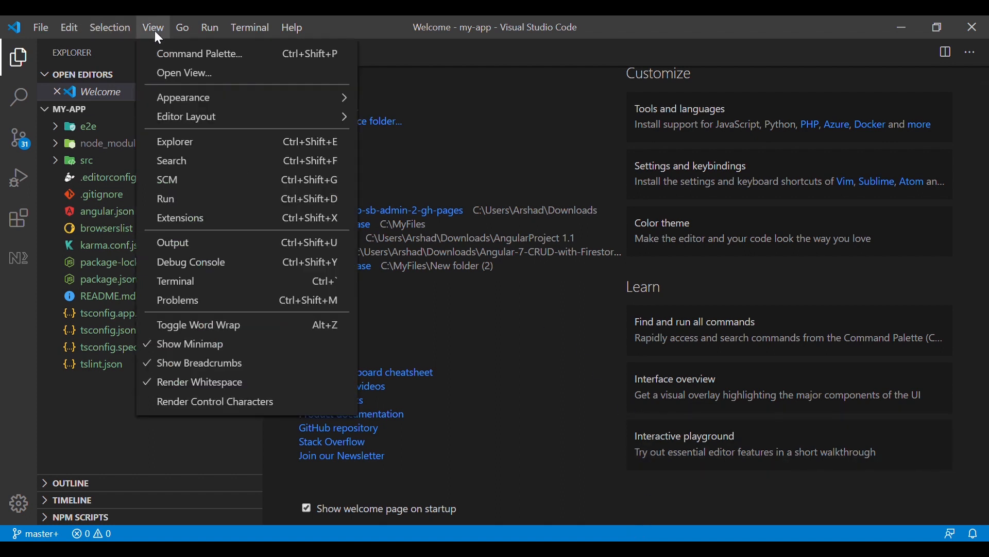
mouse_move(190, 294)
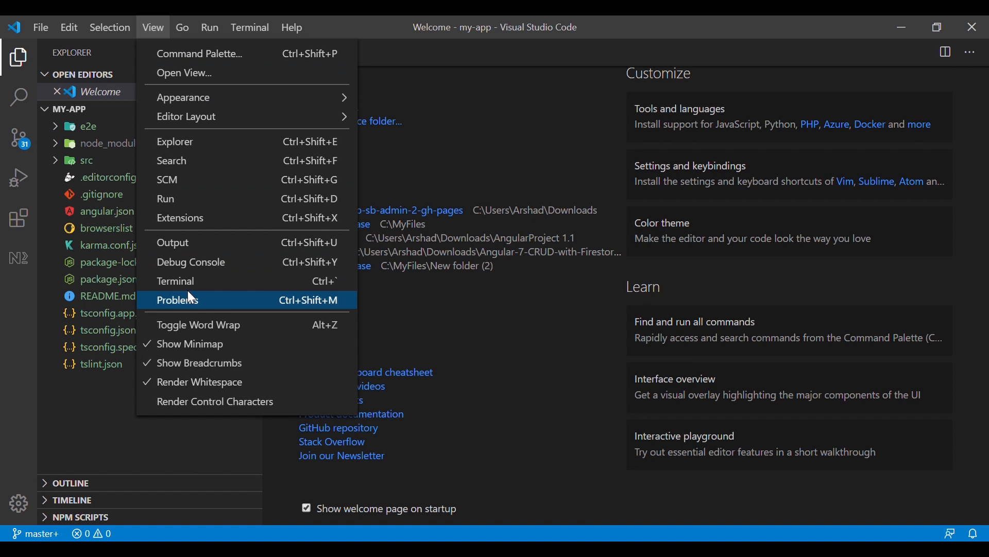
mouse_move(194, 291)
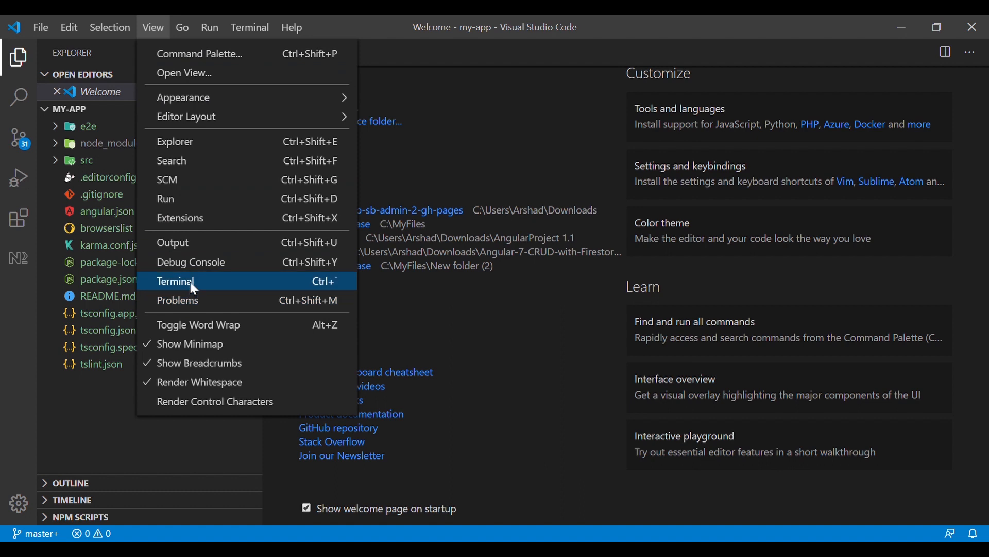
click(175, 280)
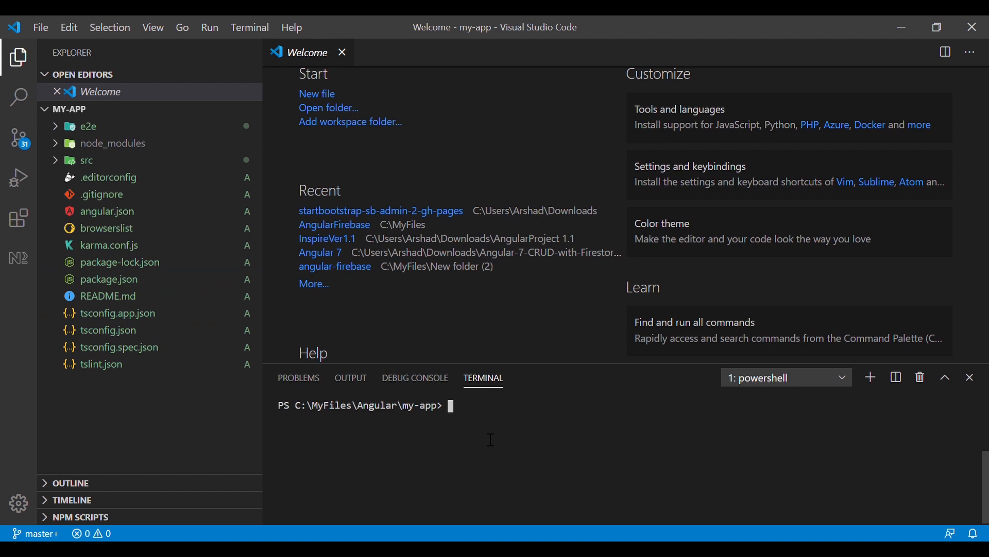
Run 'ng serve' so my-app compiles, then select localhost:4200 in the output.
text(ng serve)
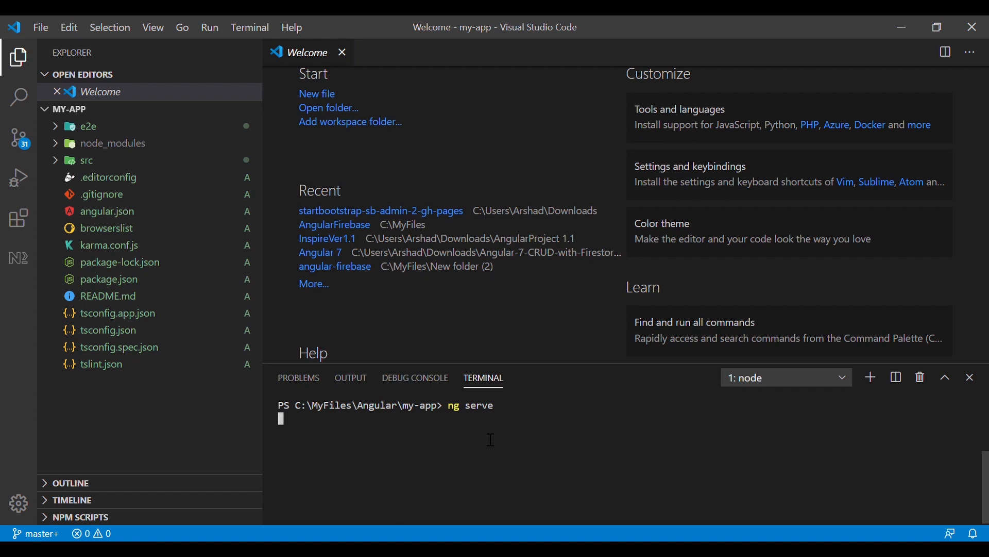
key(Enter)
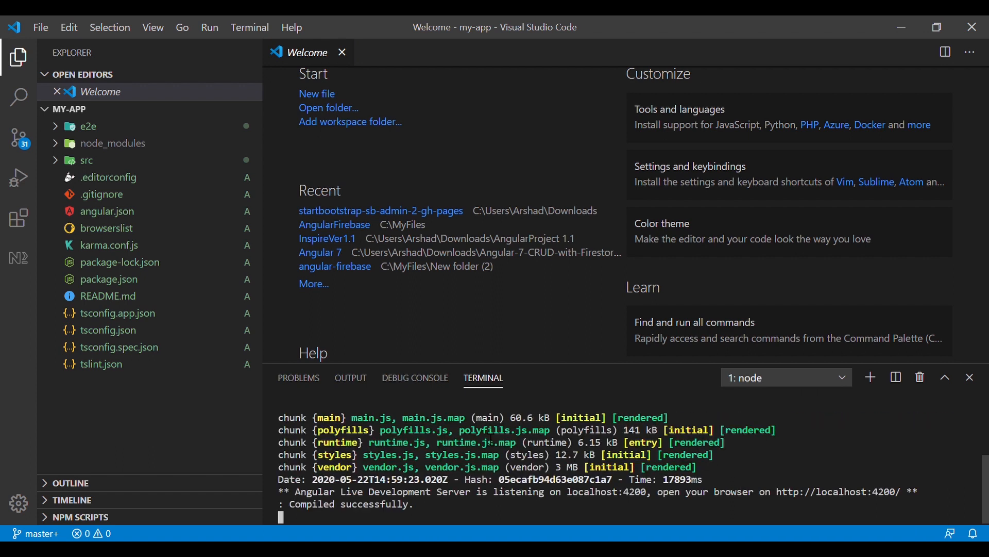
double_click(606, 491)
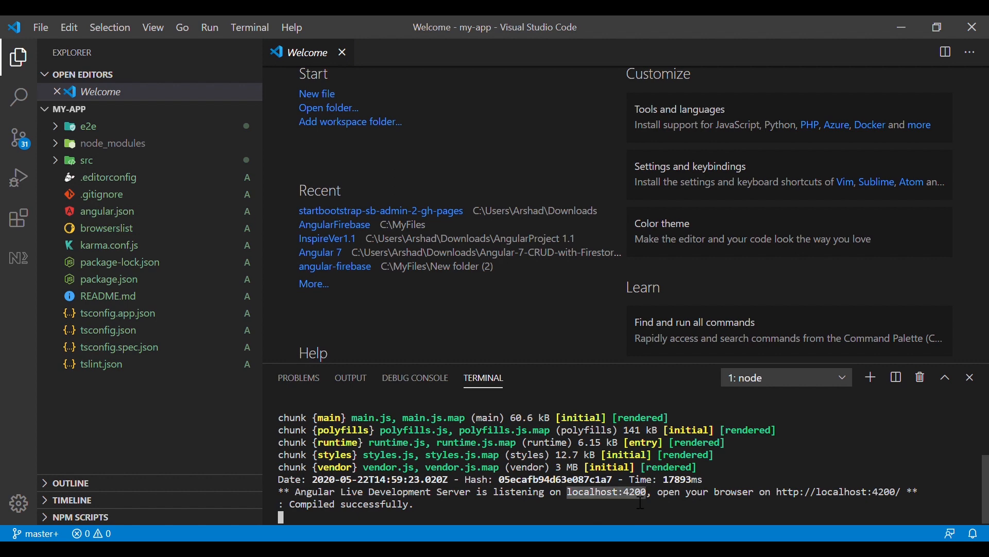
mouse_move(647, 467)
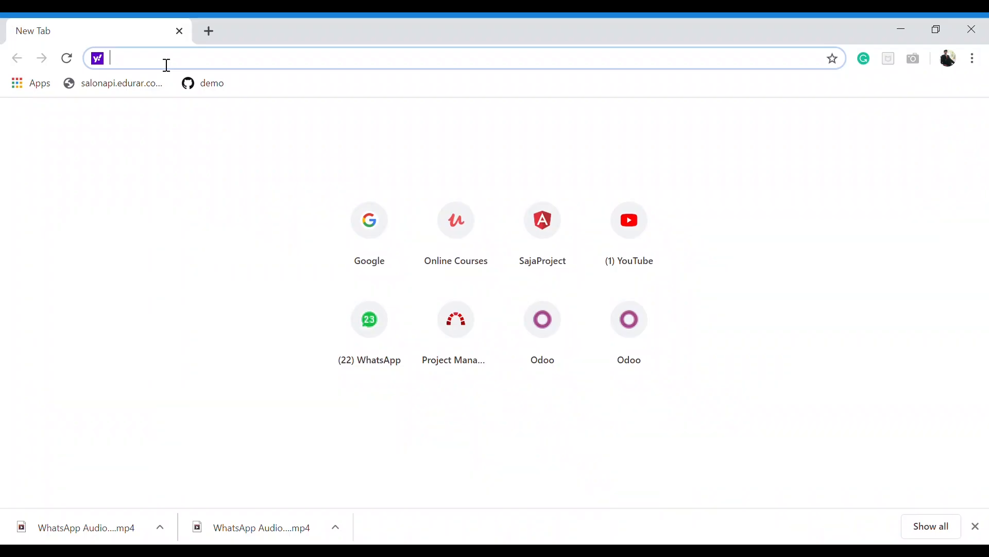
Enter the localhost address in a new Chrome tab to load the running my-app welcome page.
text(localhost:8100)
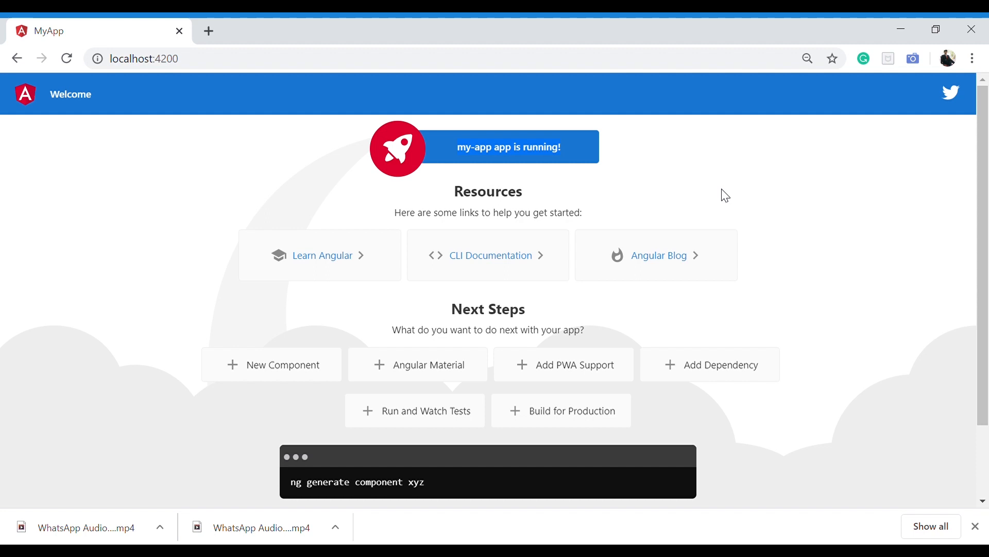
mouse_move(649, 169)
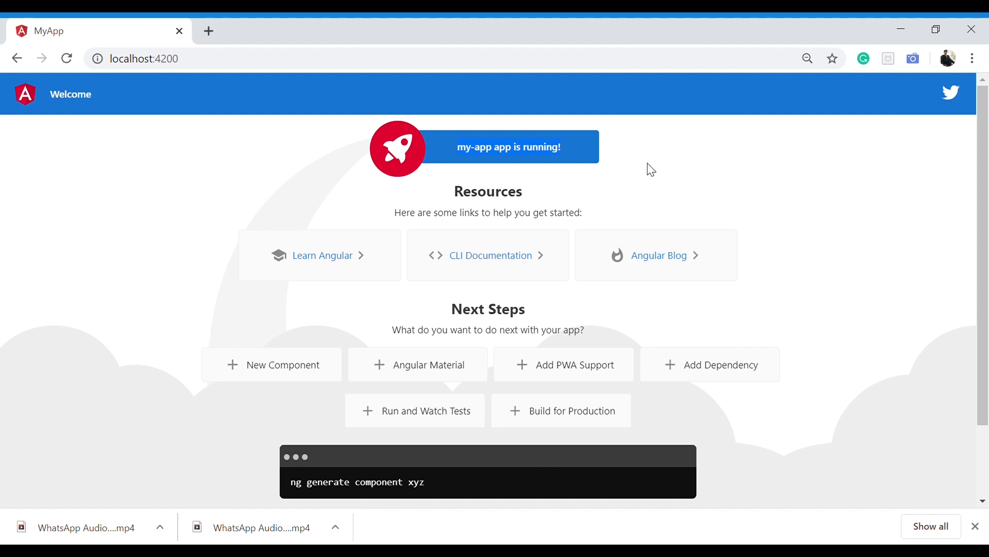
mouse_move(263, 37)
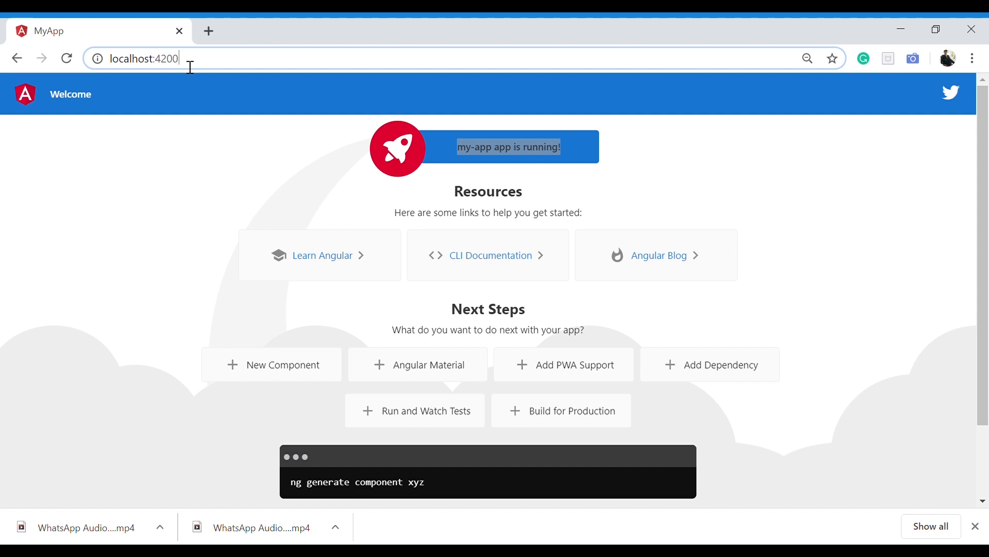
mouse_move(931, 126)
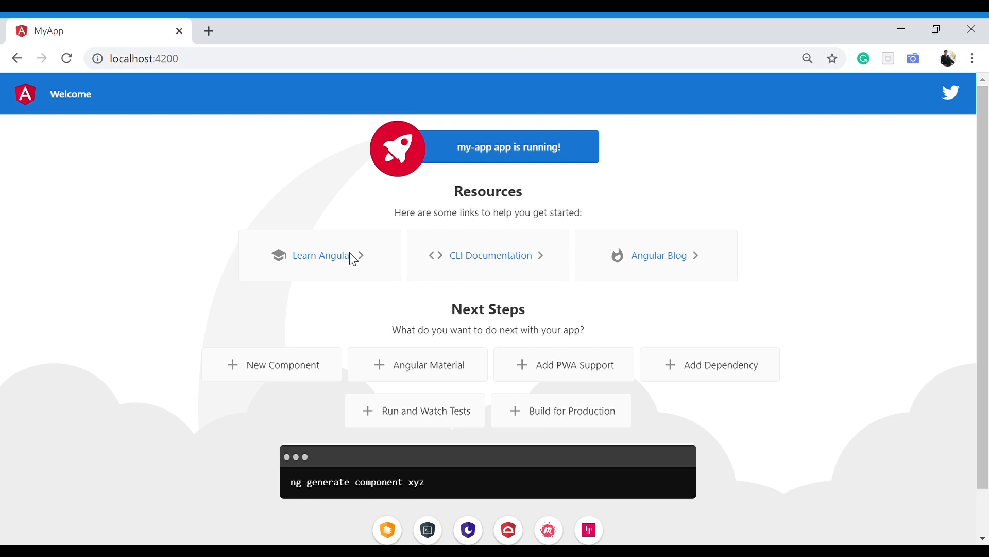
mouse_move(338, 263)
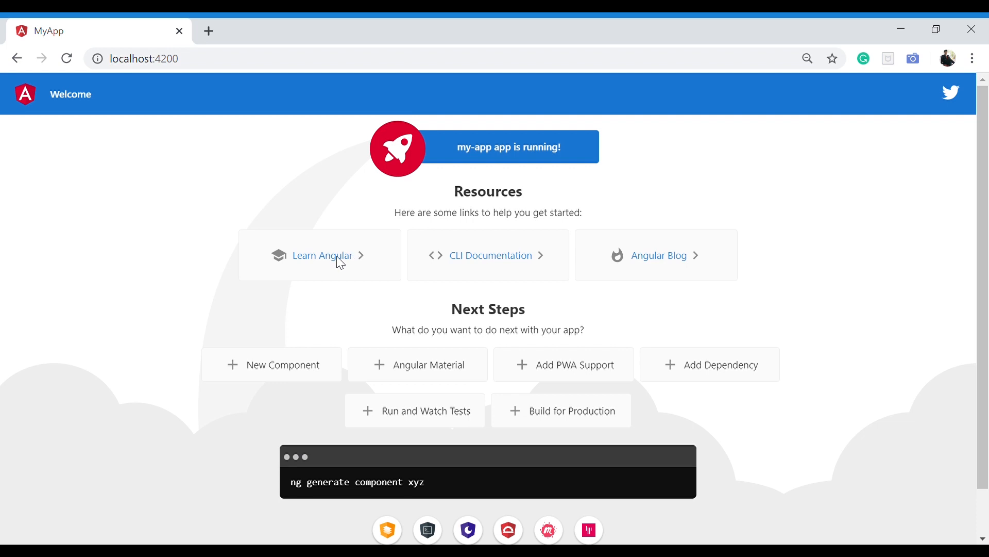